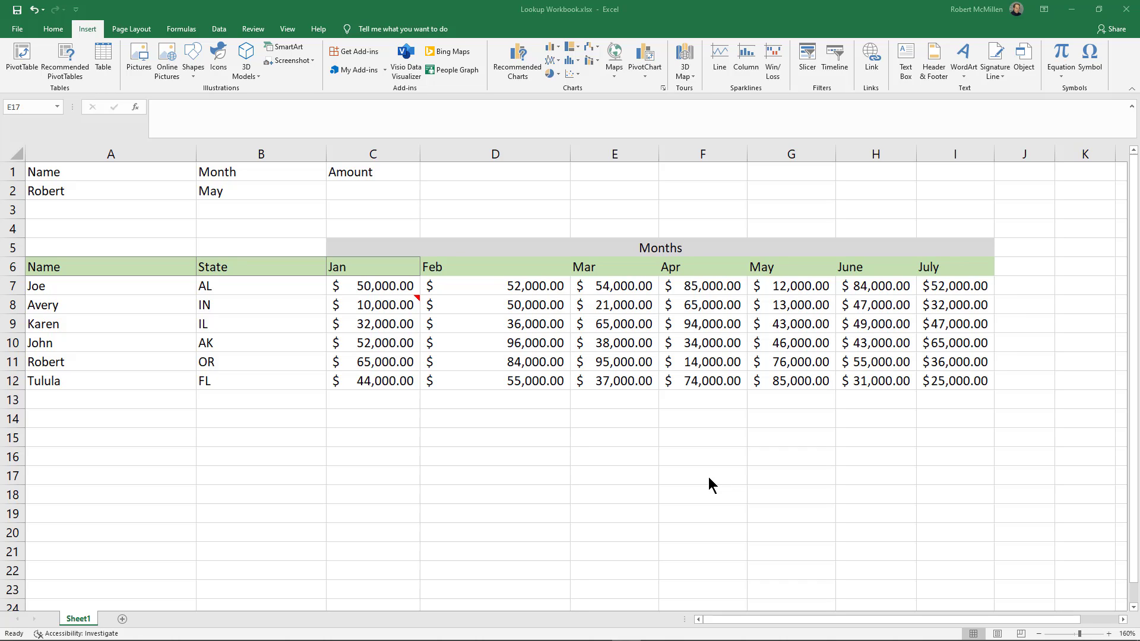
{"action": "mouse_move", "coordinate": [408, 331]}
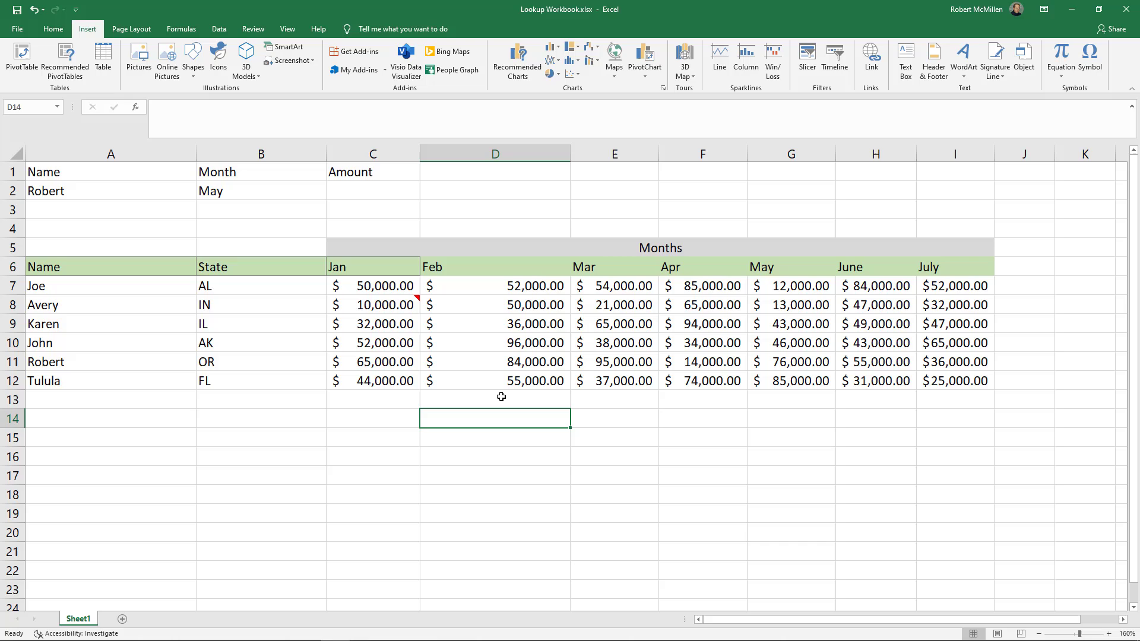
{"action": "mouse_move", "coordinate": [677, 339]}
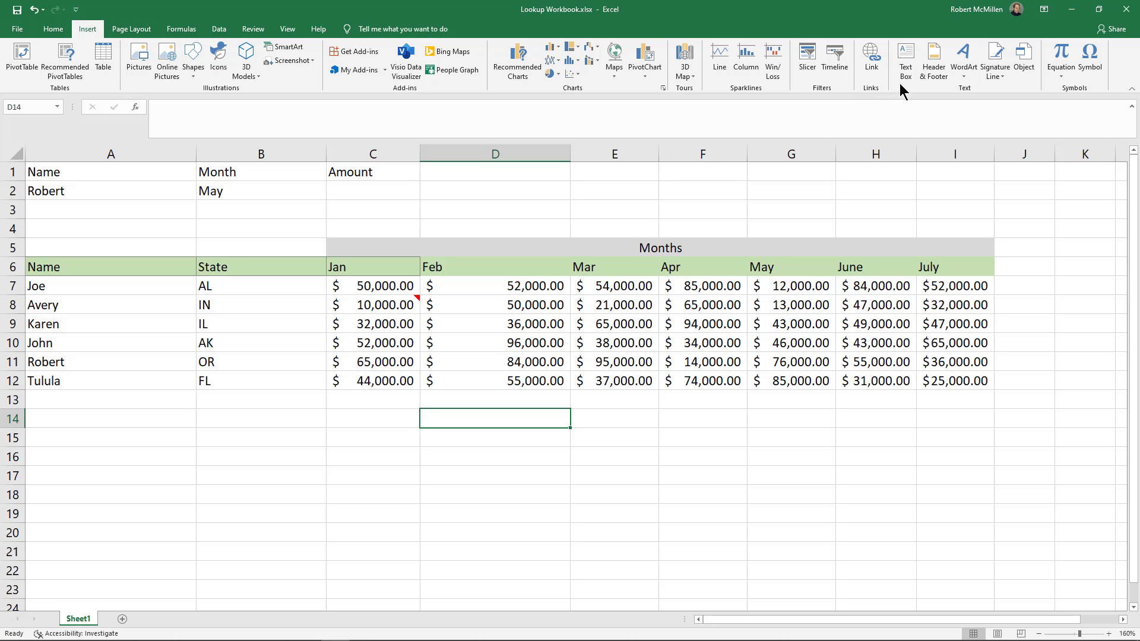
Insert a text box reading 'This is the sales report for the Awesome Company' under the table
{"action": "left_click", "coordinate": [905, 58]}
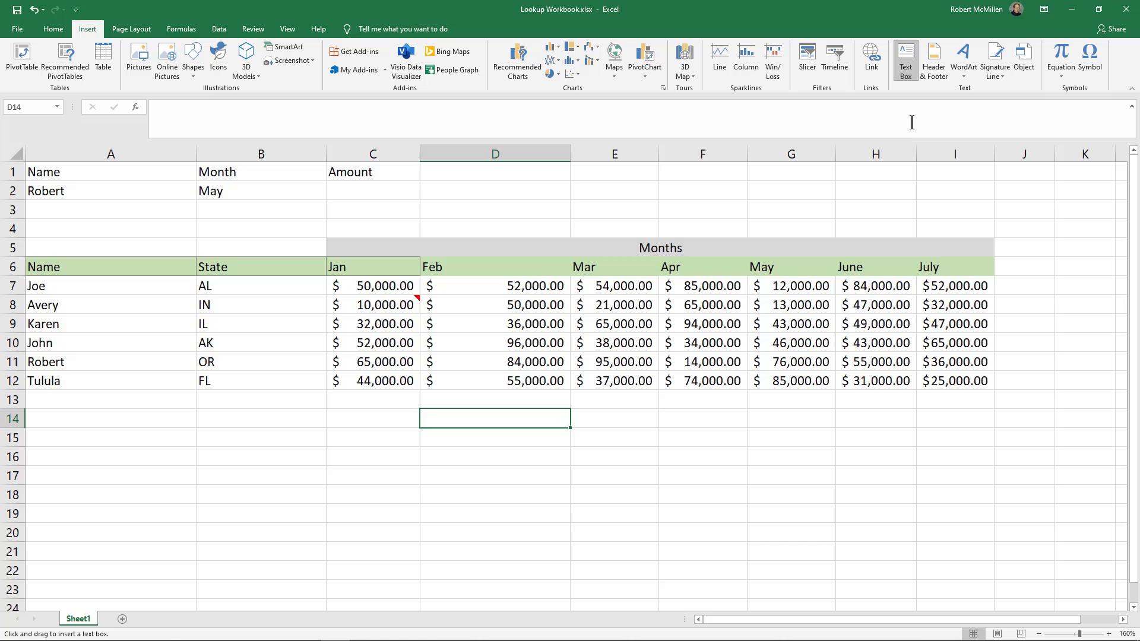
{"action": "mouse_move", "coordinate": [506, 178]}
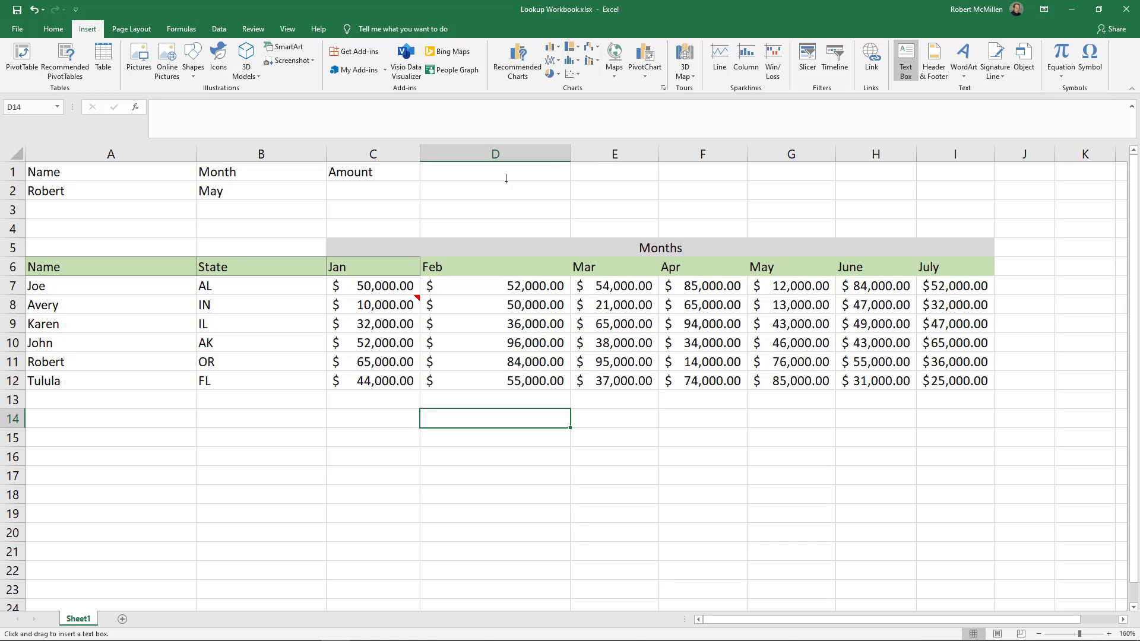
{"action": "mouse_move", "coordinate": [396, 395]}
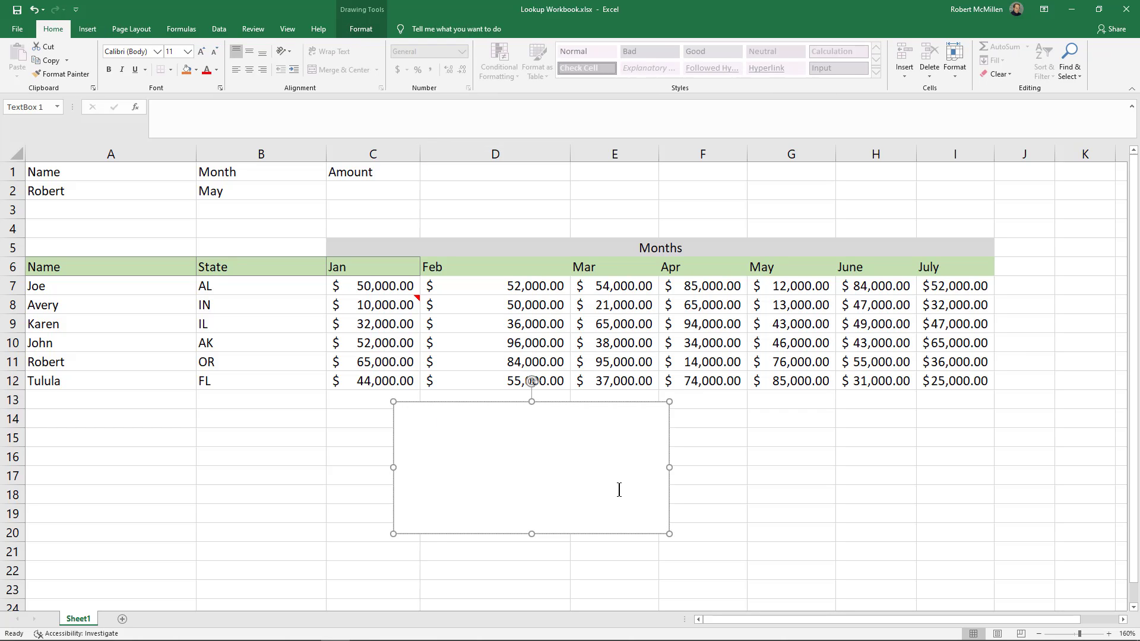
{"action": "type", "text": "This is"}
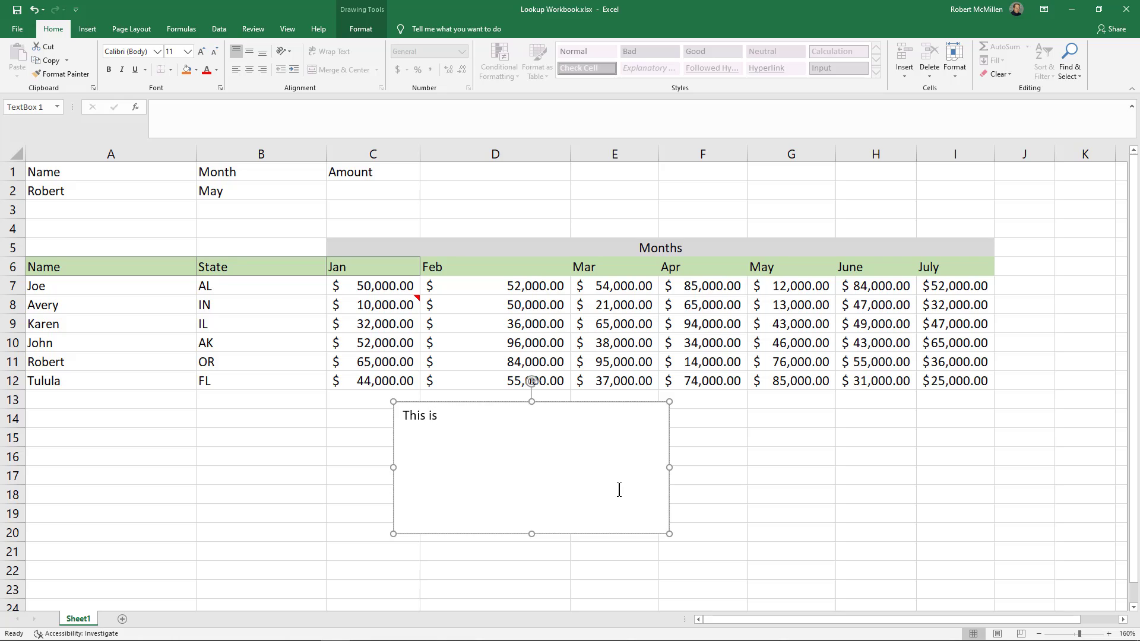
{"action": "type", "text": "the sales report for the Awesome Company"}
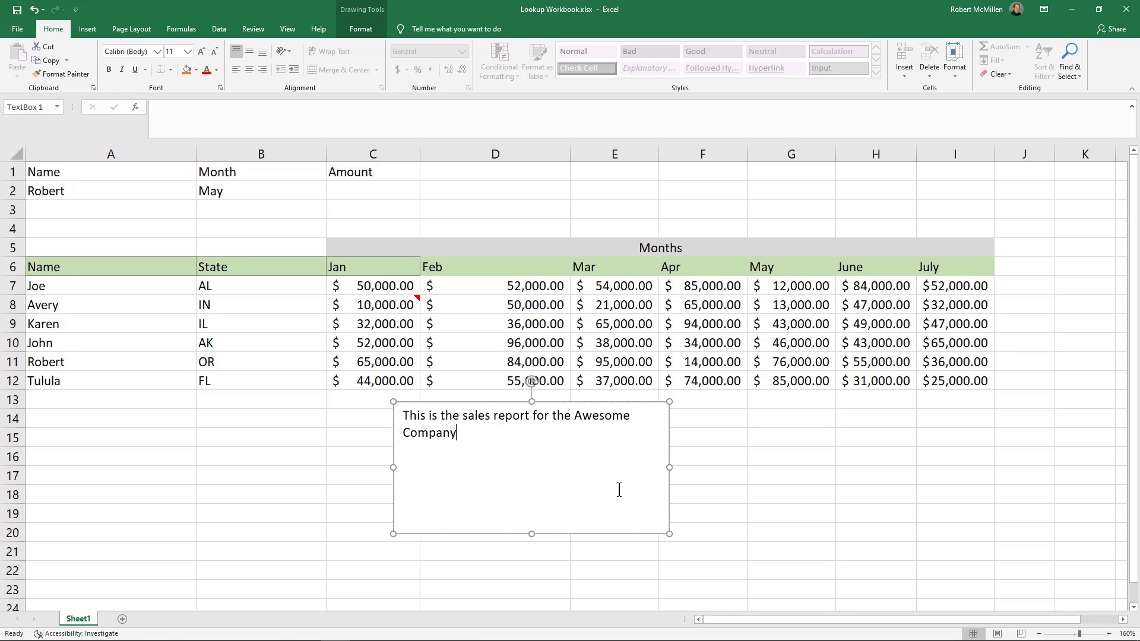
{"action": "mouse_move", "coordinate": [729, 456]}
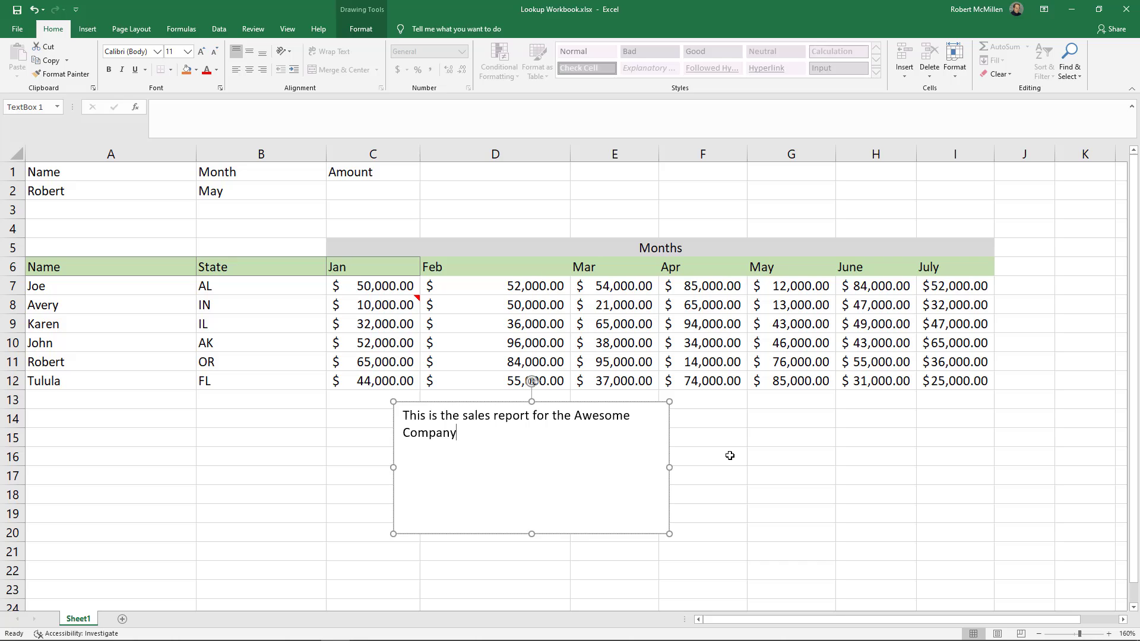
{"action": "left_click", "coordinate": [791, 493]}
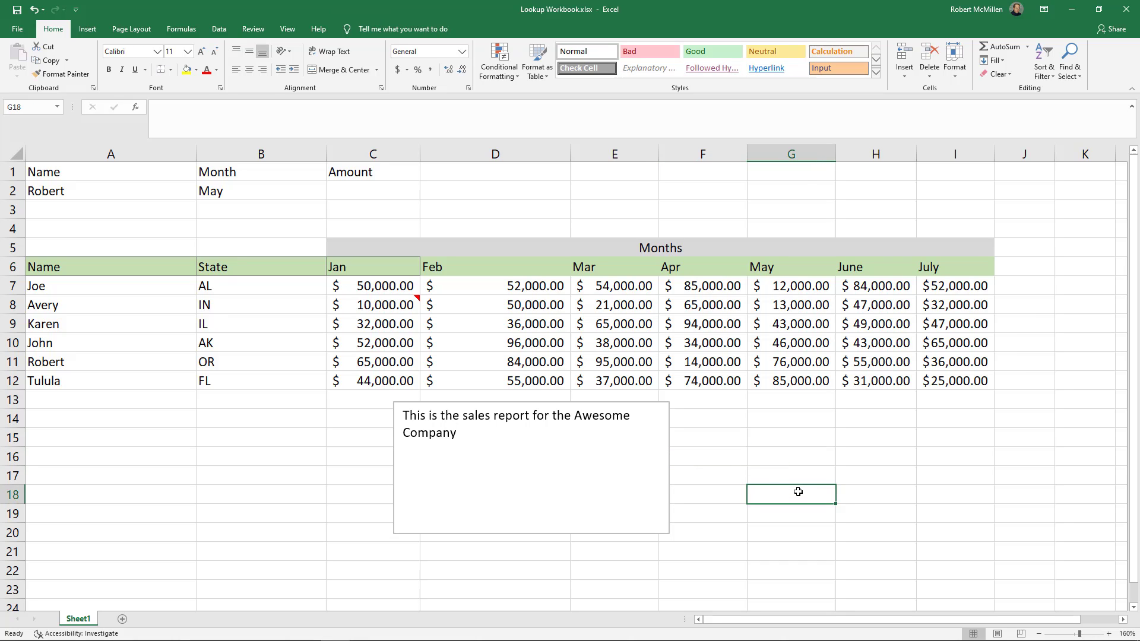
{"action": "left_click", "coordinate": [516, 464]}
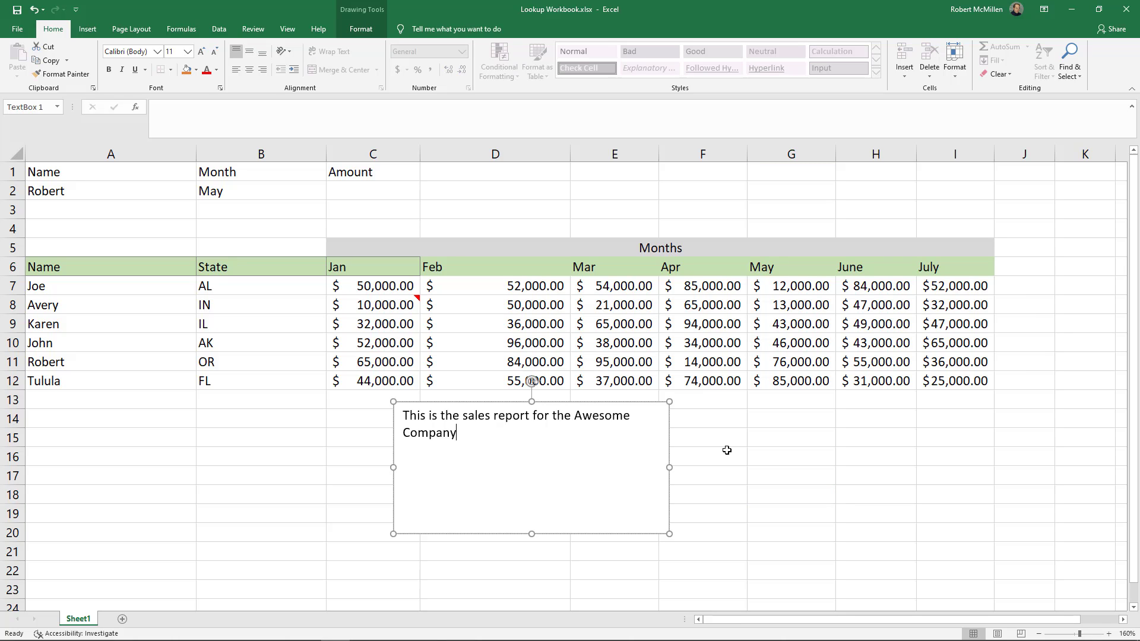
Drag the text box to rows 1–3 above the table and shrink it to fit the text
{"action": "left_click", "coordinate": [707, 456]}
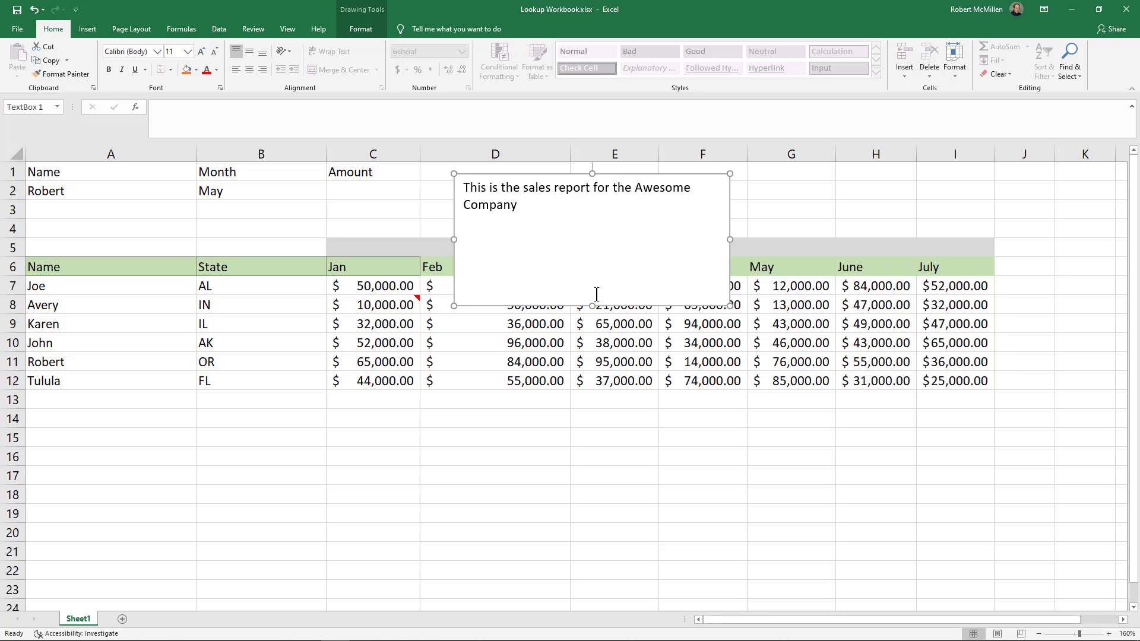
{"action": "mouse_move", "coordinate": [592, 306]}
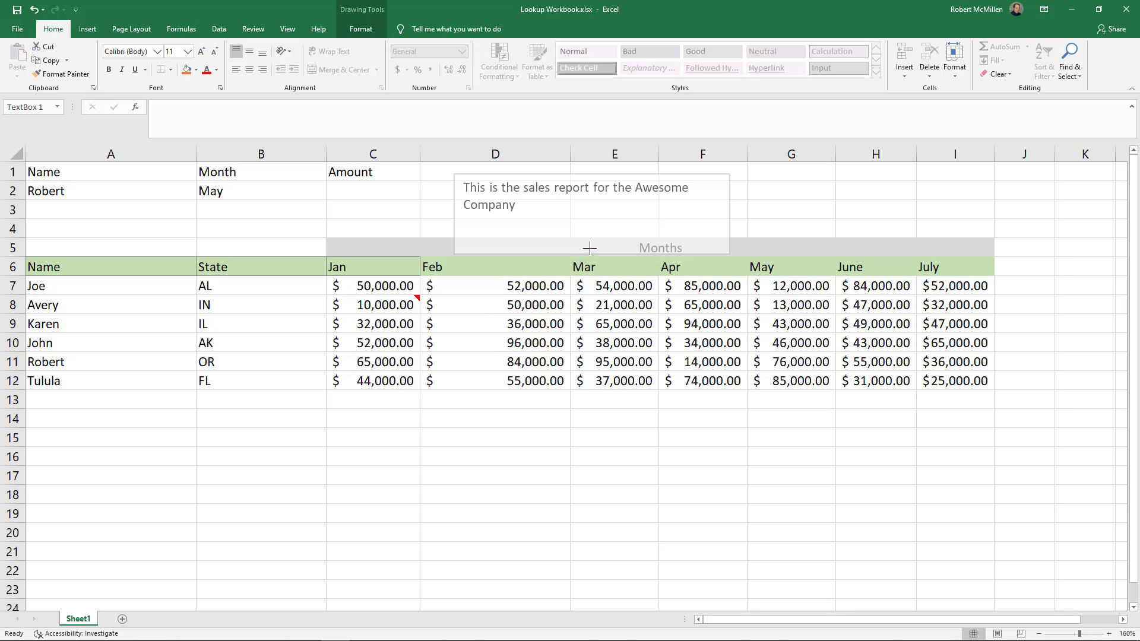
{"action": "left_click", "coordinate": [589, 196]}
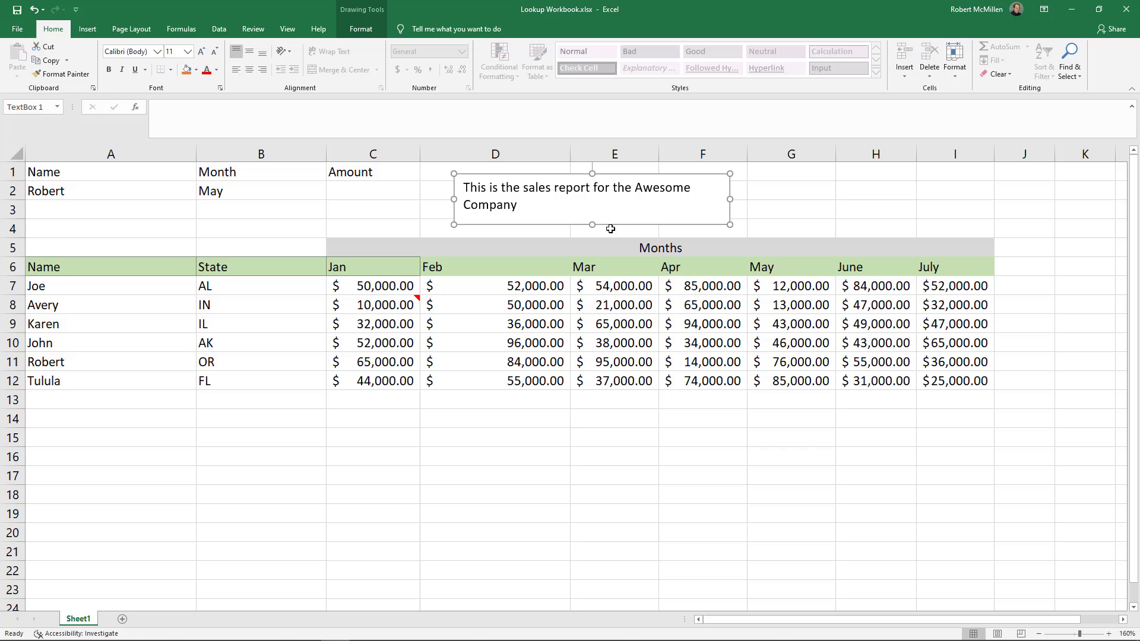
{"action": "mouse_move", "coordinate": [656, 229]}
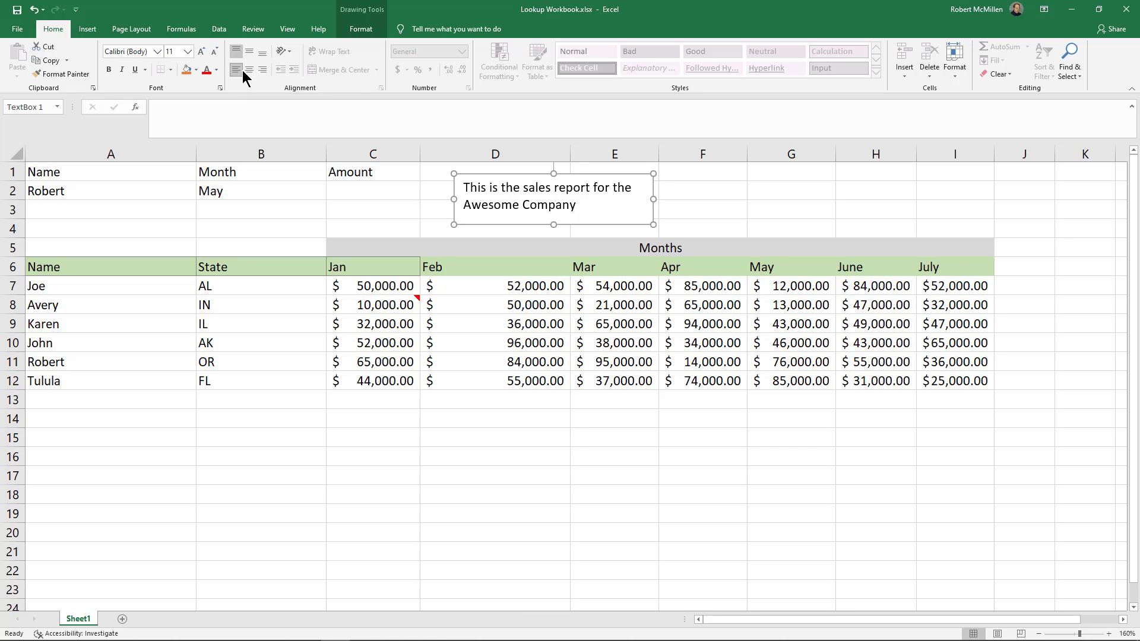
Center the sentence horizontally within the text box via the Alignment group
{"action": "left_click", "coordinate": [261, 70]}
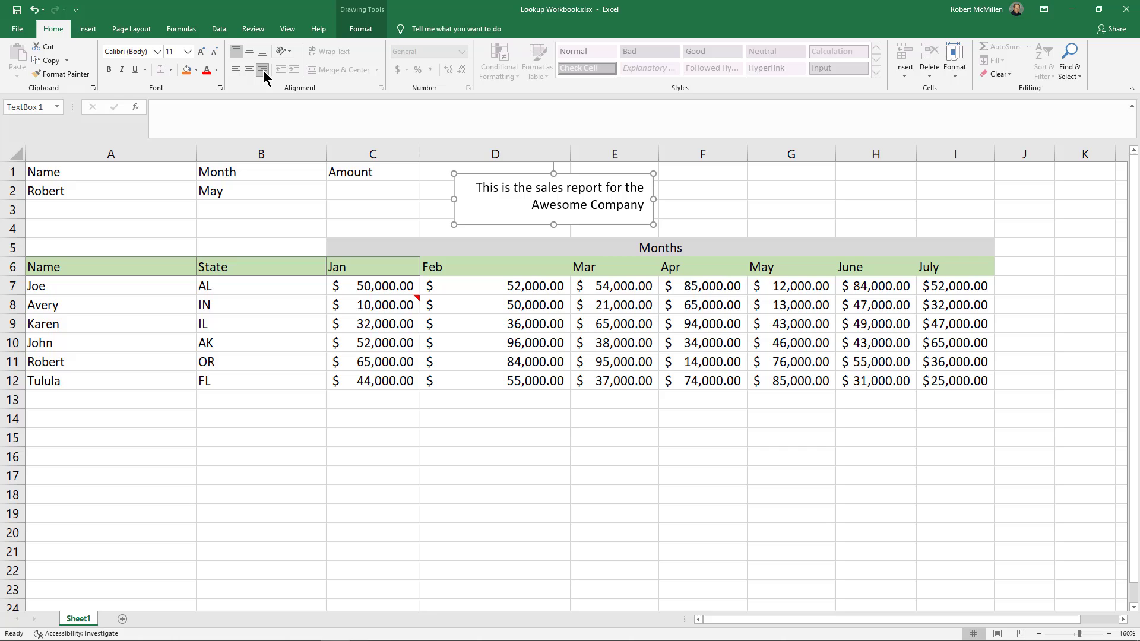
{"action": "left_click", "coordinate": [235, 70]}
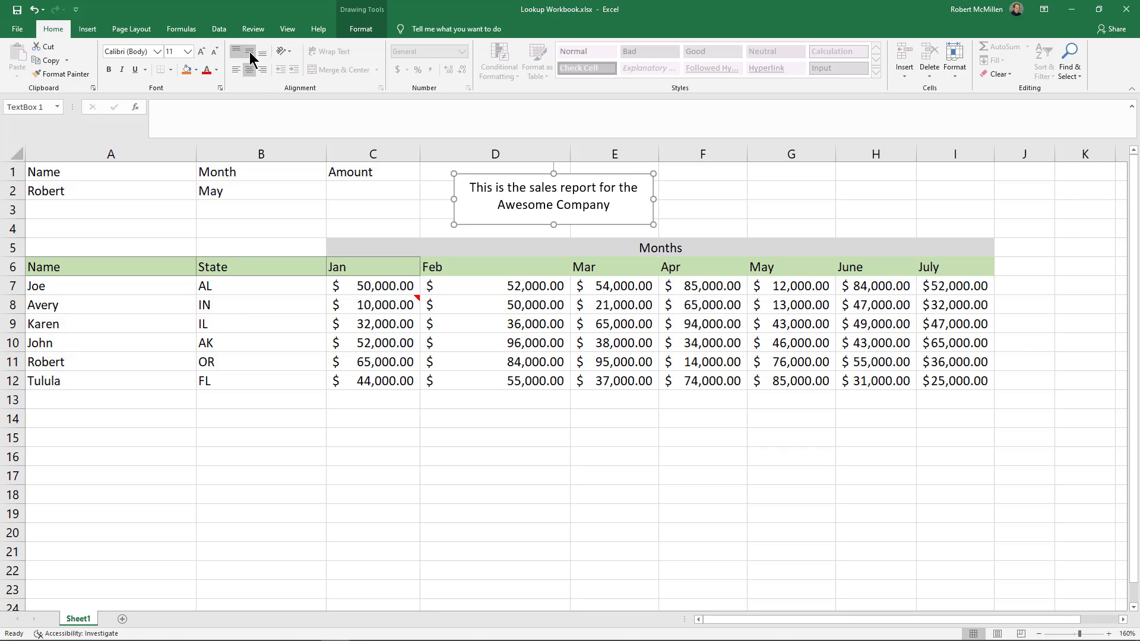
{"action": "left_click", "coordinate": [250, 69]}
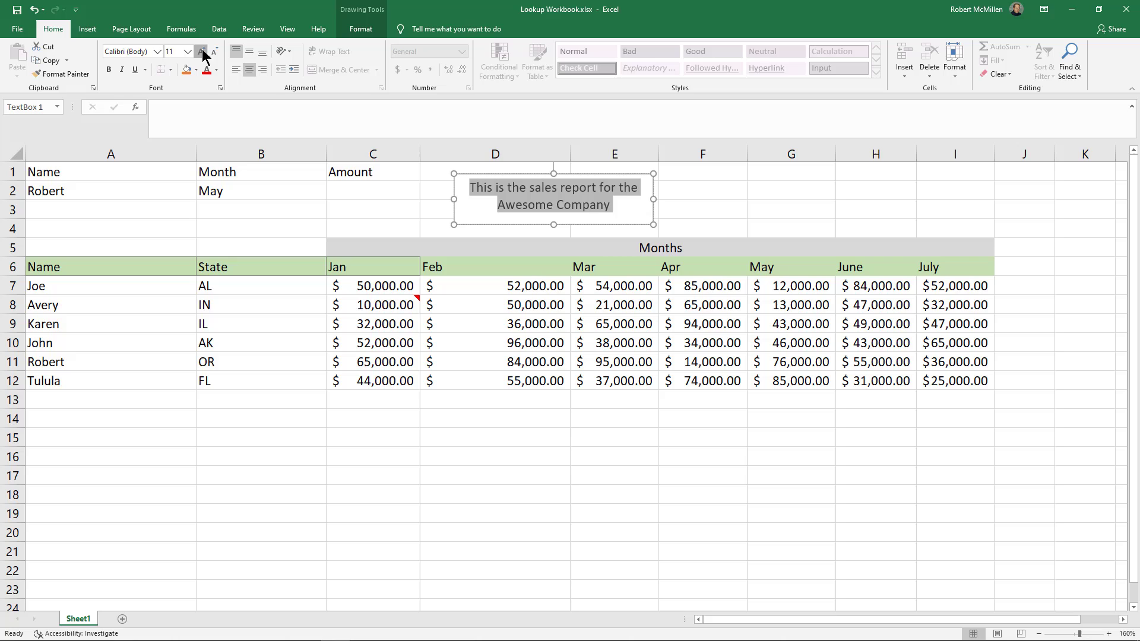
{"action": "mouse_move", "coordinate": [222, 99]}
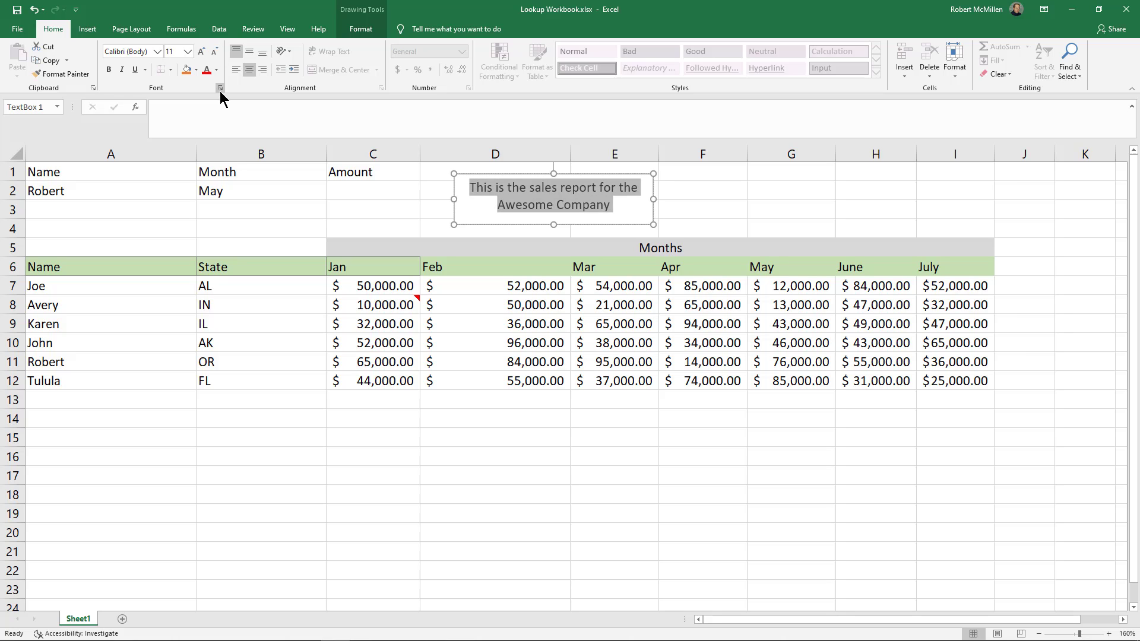
Colour the text box's sentence blue and fill the box with yellow
{"action": "left_click", "coordinate": [219, 71]}
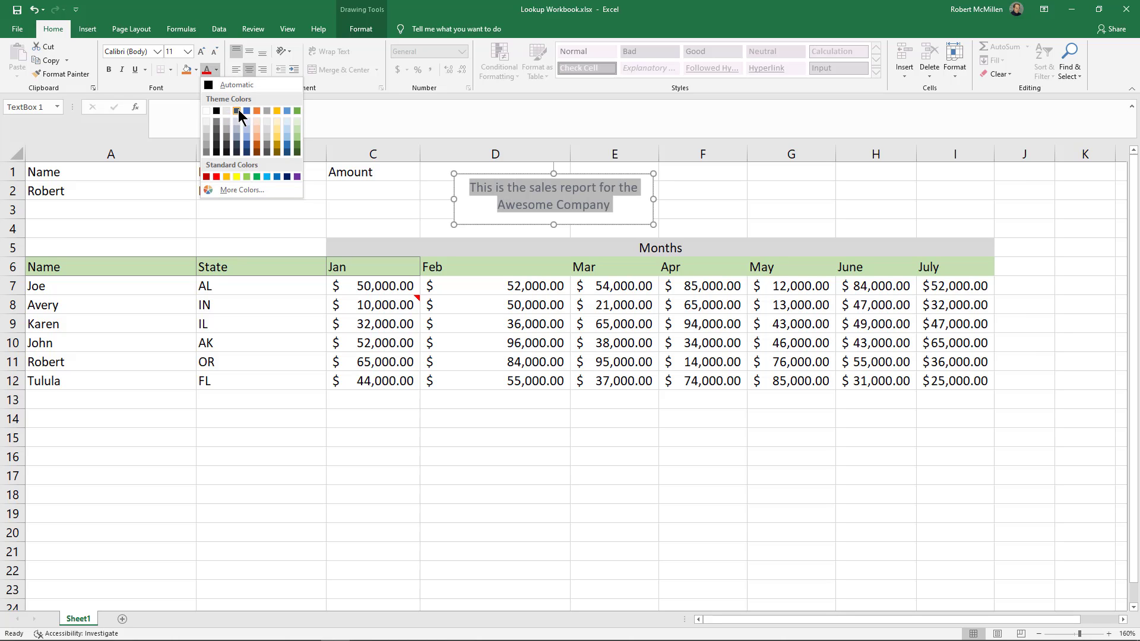
{"action": "left_click", "coordinate": [236, 111]}
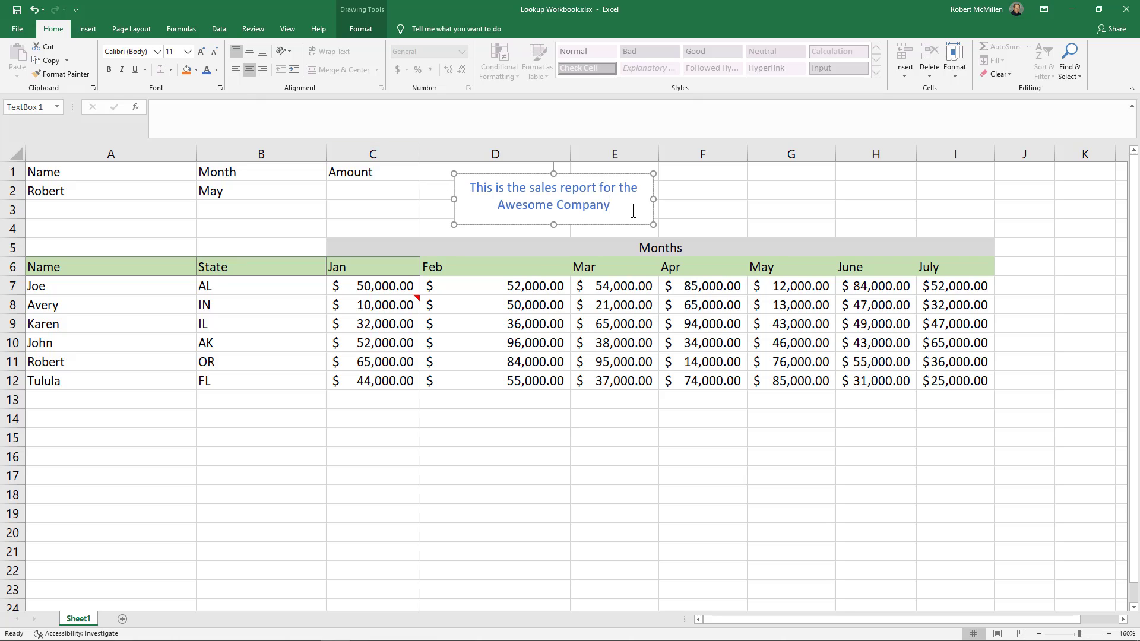
{"action": "mouse_move", "coordinate": [327, 149]}
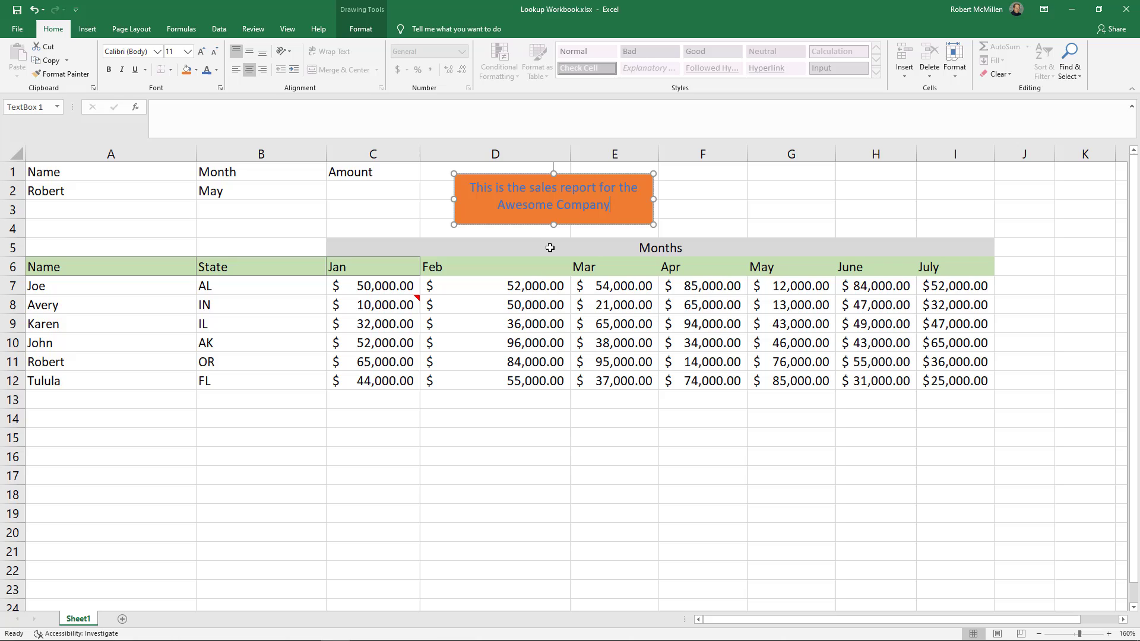
{"action": "left_click", "coordinate": [198, 70]}
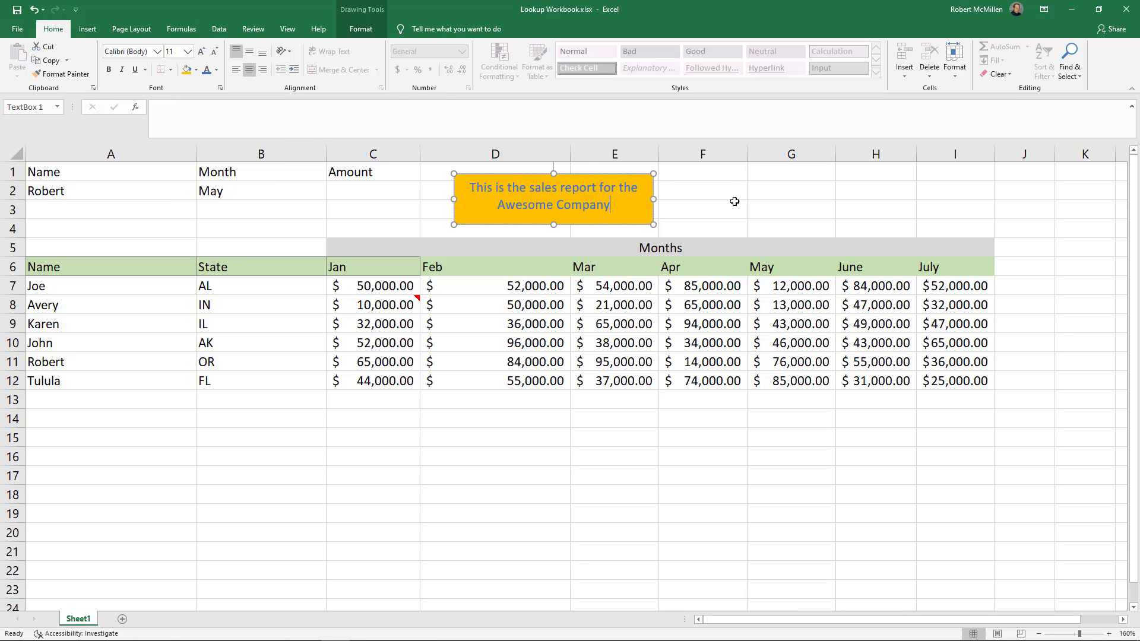
{"action": "left_click", "coordinate": [700, 195]}
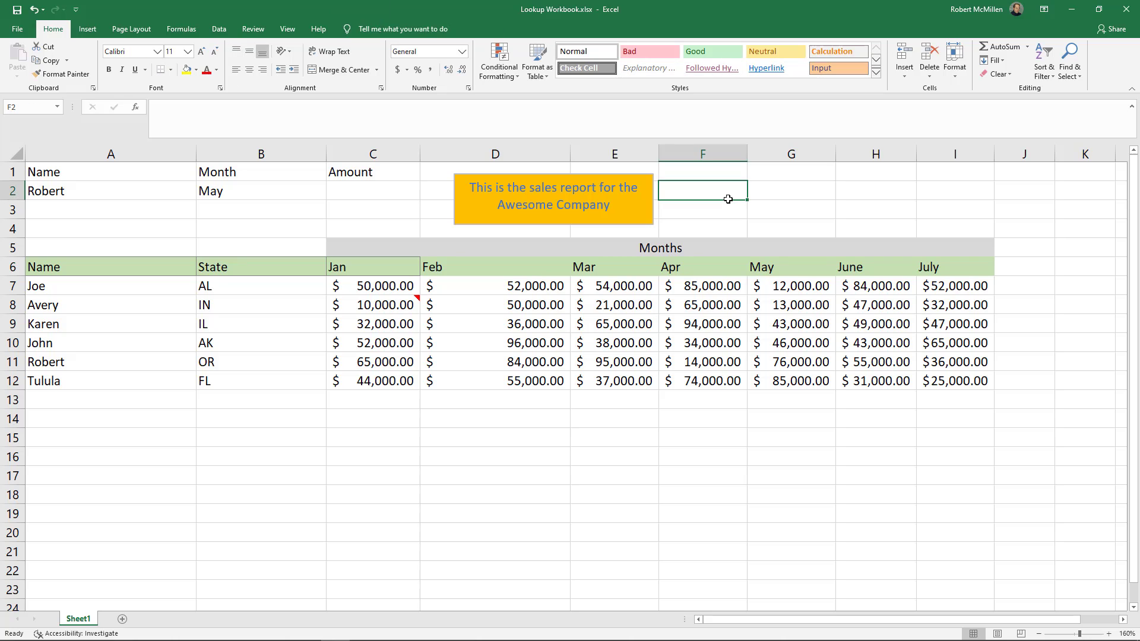